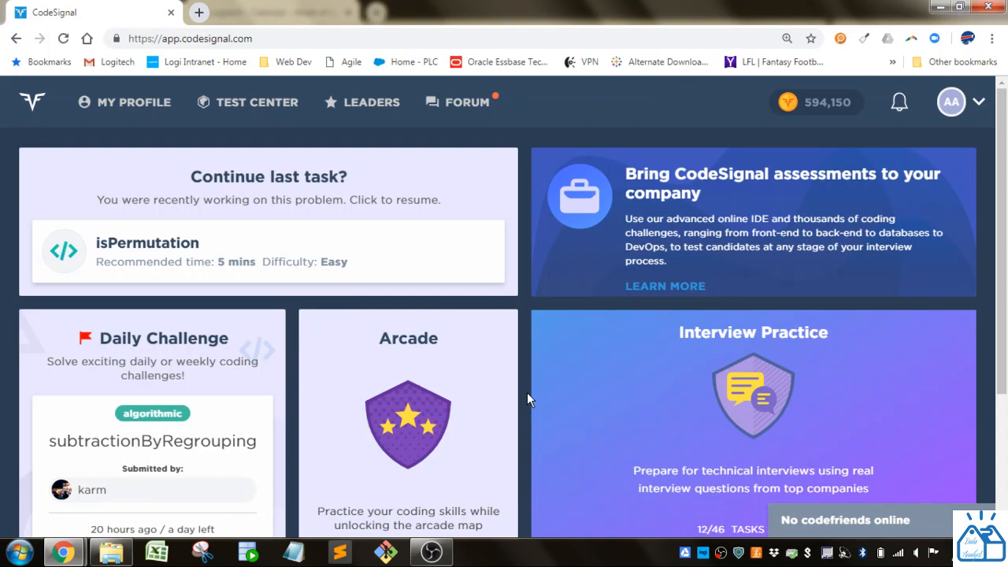
Enter the Python arcade and scroll down to the Complexity of Comprehension chapter
{"action": "scroll", "scroll_direction": "down", "scroll_amount": 3}
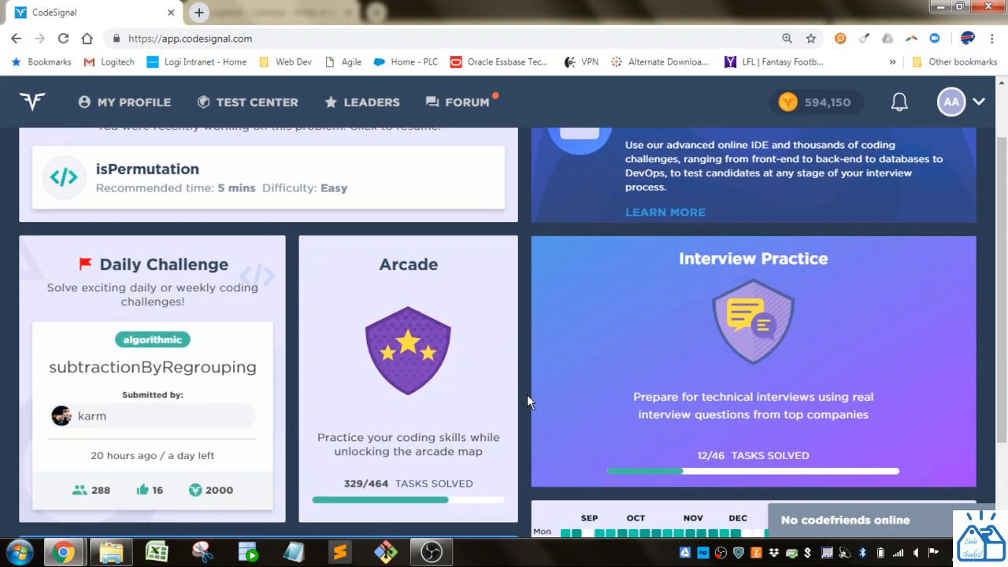
{"action": "left_click", "coordinate": [408, 351]}
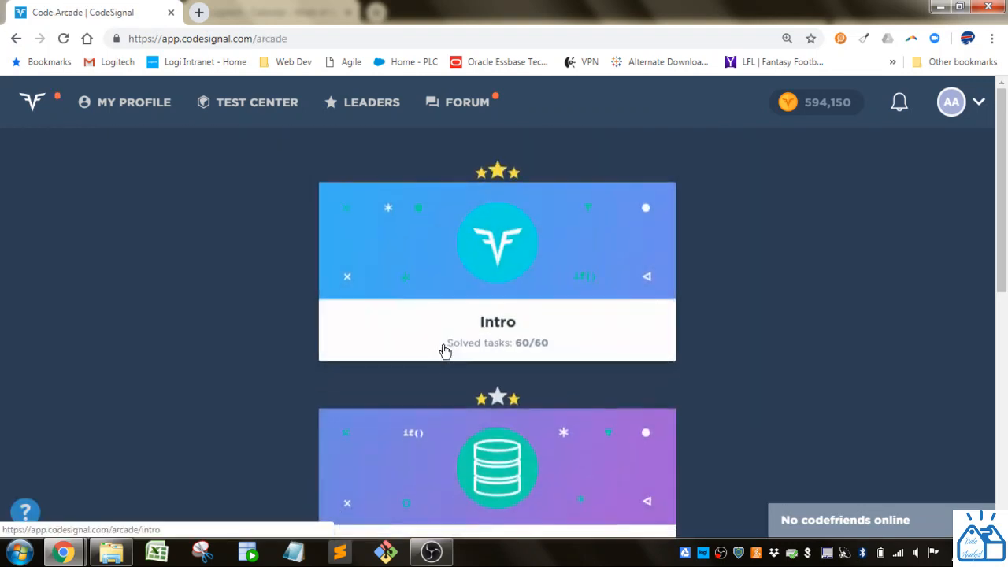
{"action": "scroll", "scroll_direction": "down", "scroll_amount": 3}
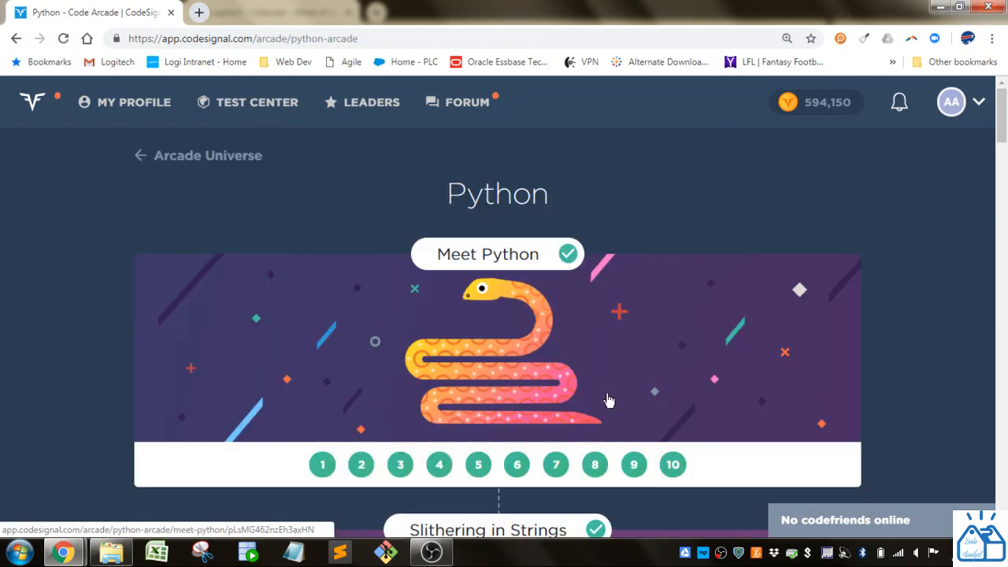
{"action": "scroll", "scroll_direction": "down", "scroll_amount": 3}
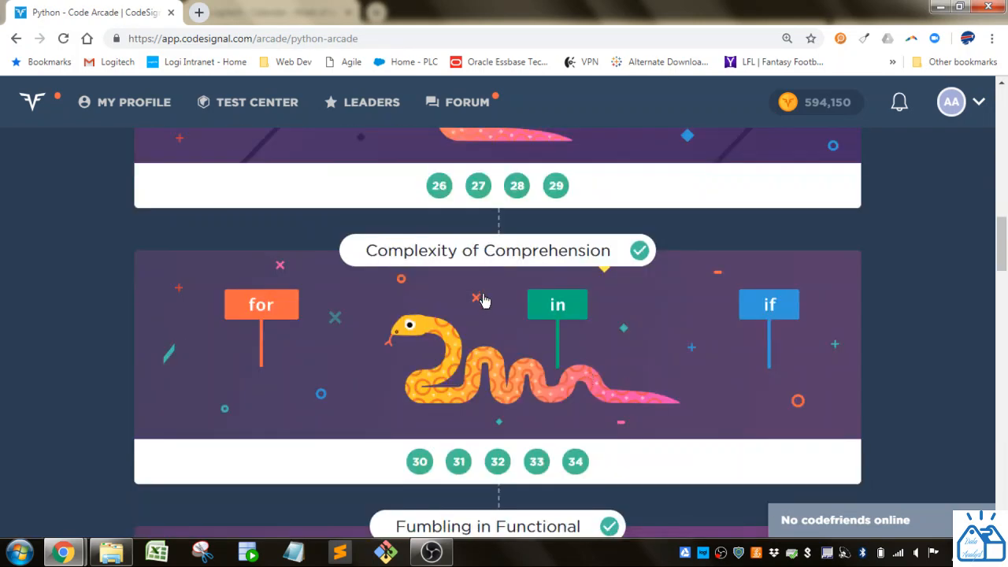
{"action": "mouse_move", "coordinate": [550, 352]}
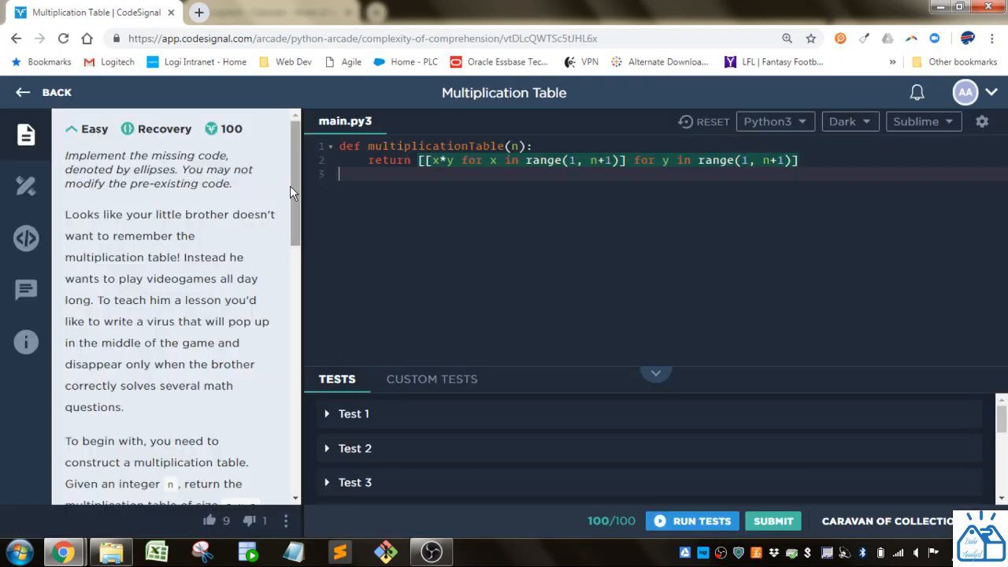
Scroll the Multiplication Table description down to the n = 5 example output
{"action": "scroll", "scroll_direction": "down", "scroll_amount": 3}
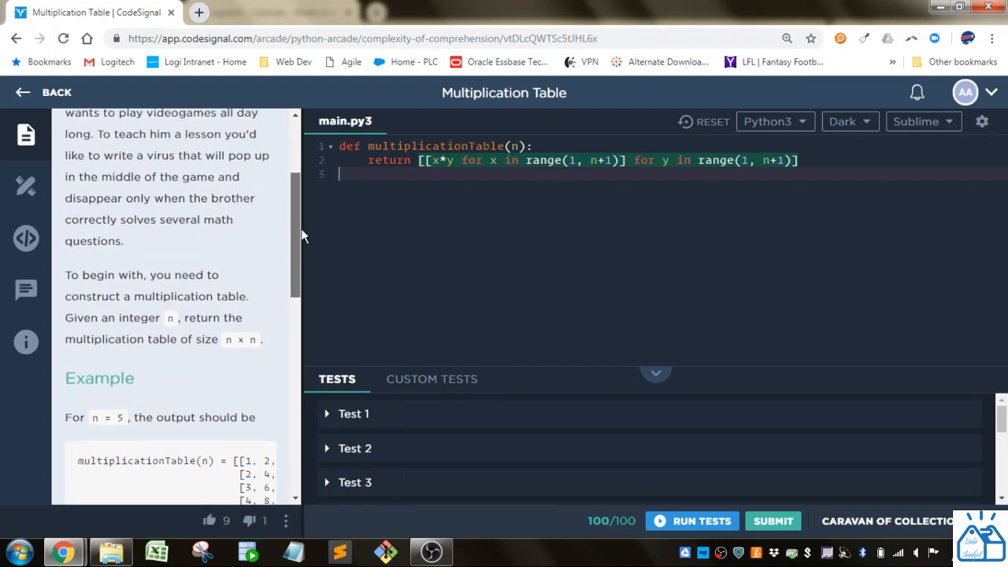
{"action": "scroll", "scroll_direction": "down", "scroll_amount": 3}
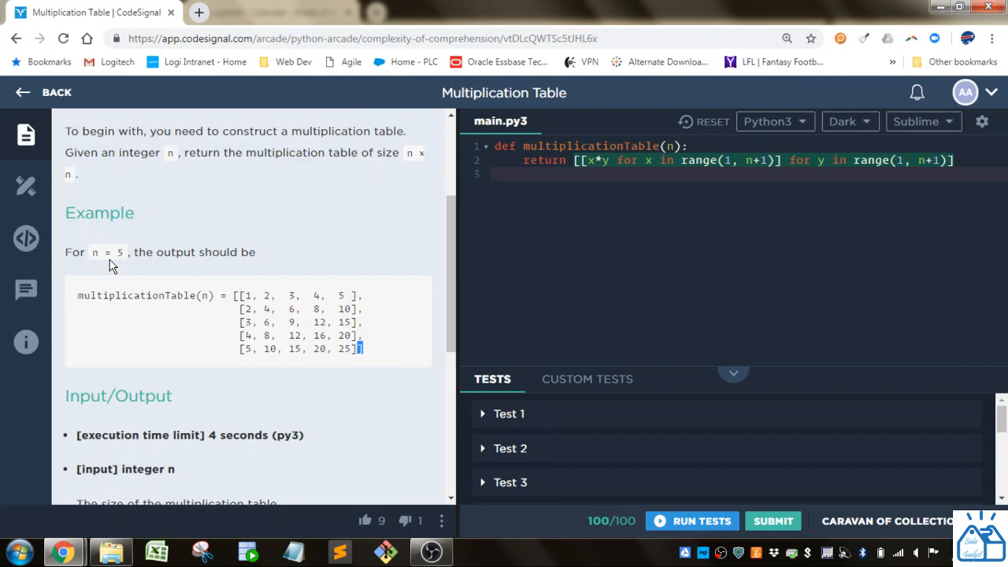
{"action": "mouse_move", "coordinate": [270, 310]}
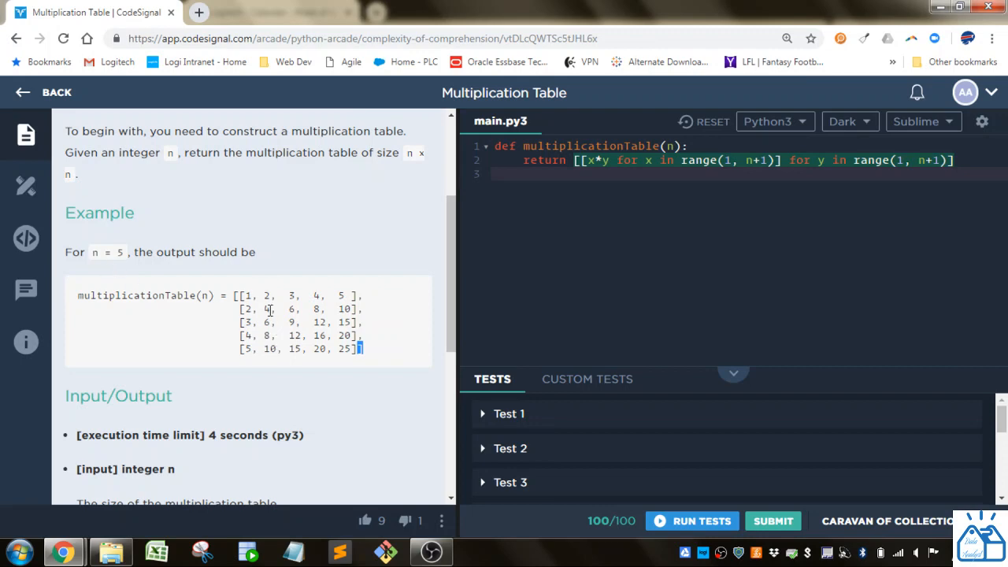
{"action": "left_click_drag", "start_coordinate": [240, 295], "coordinate": [319, 295]}
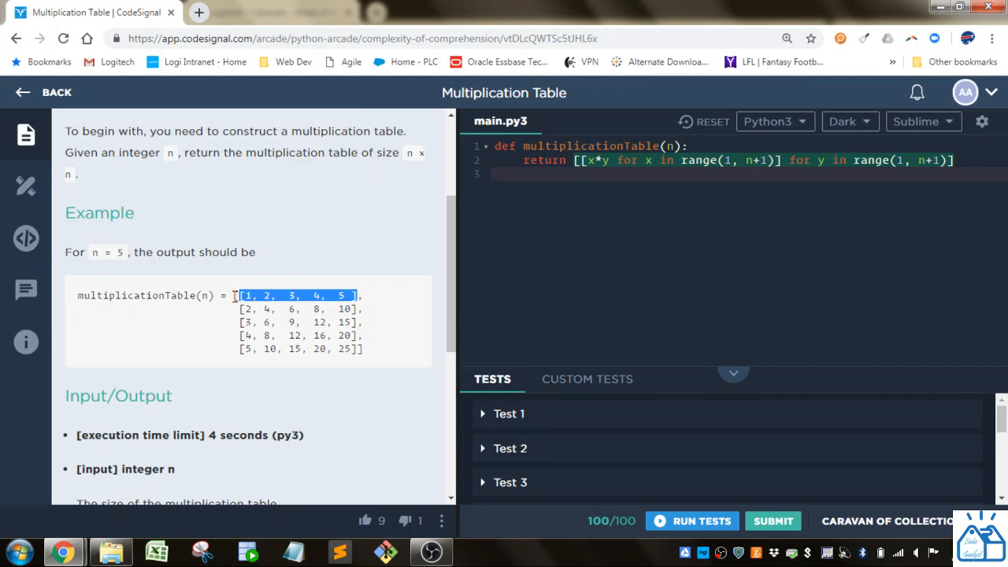
{"action": "mouse_move", "coordinate": [238, 321]}
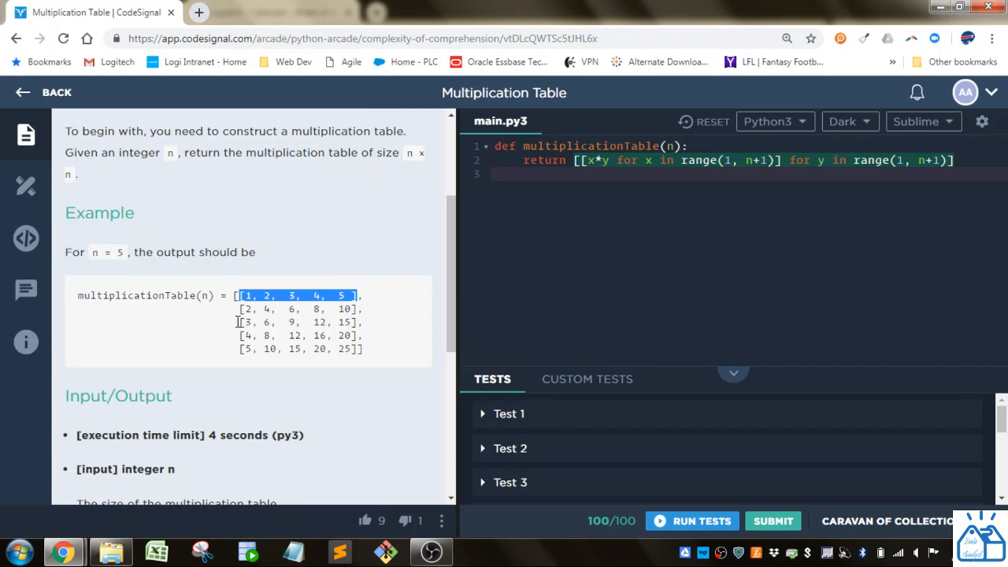
{"action": "mouse_move", "coordinate": [251, 293]}
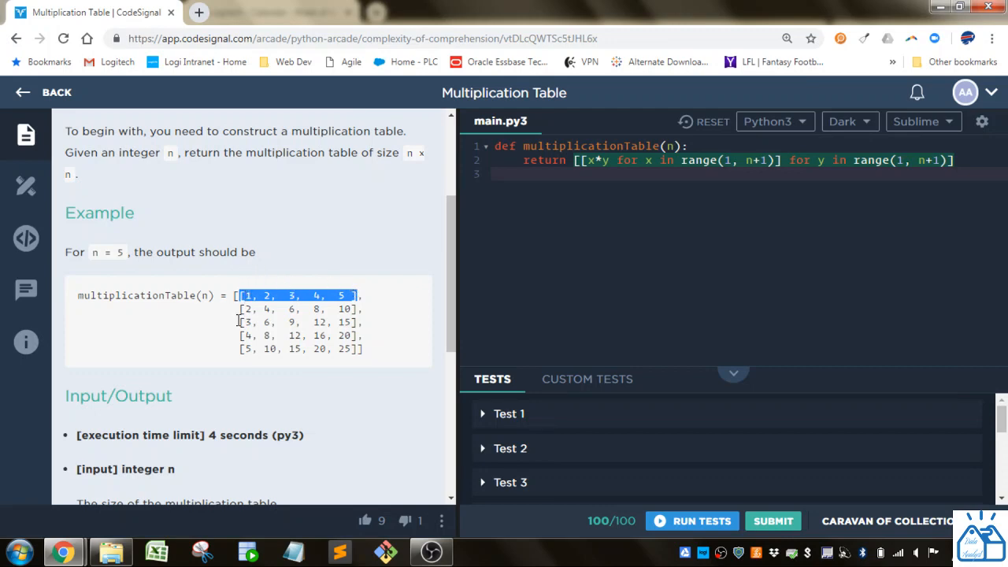
{"action": "mouse_move", "coordinate": [239, 326]}
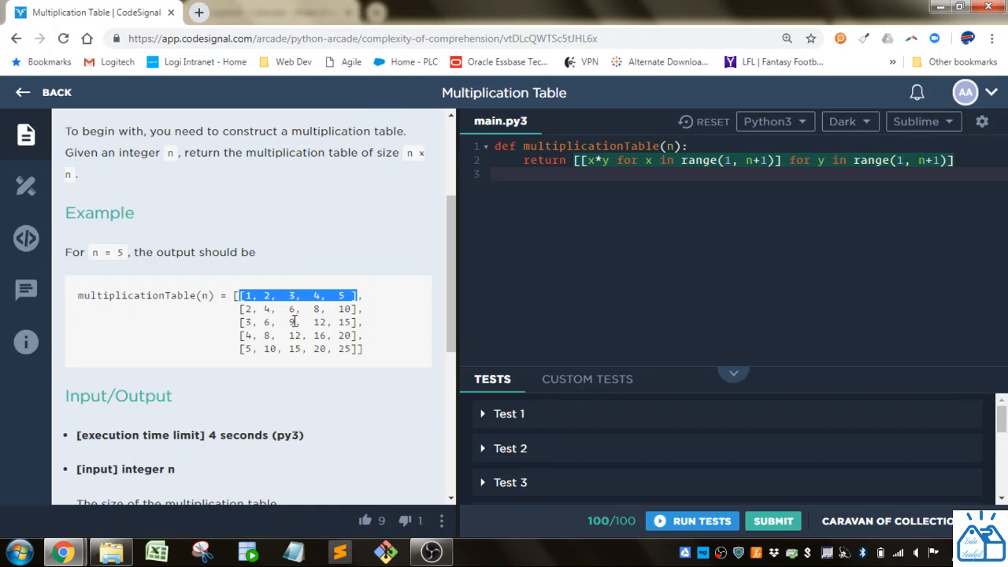
{"action": "mouse_move", "coordinate": [310, 363]}
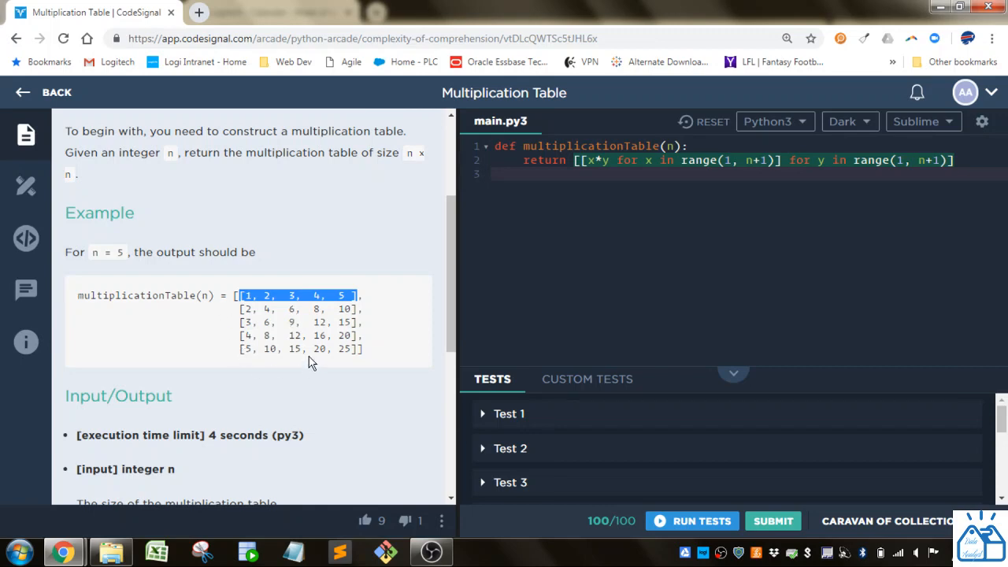
{"action": "mouse_move", "coordinate": [266, 293]}
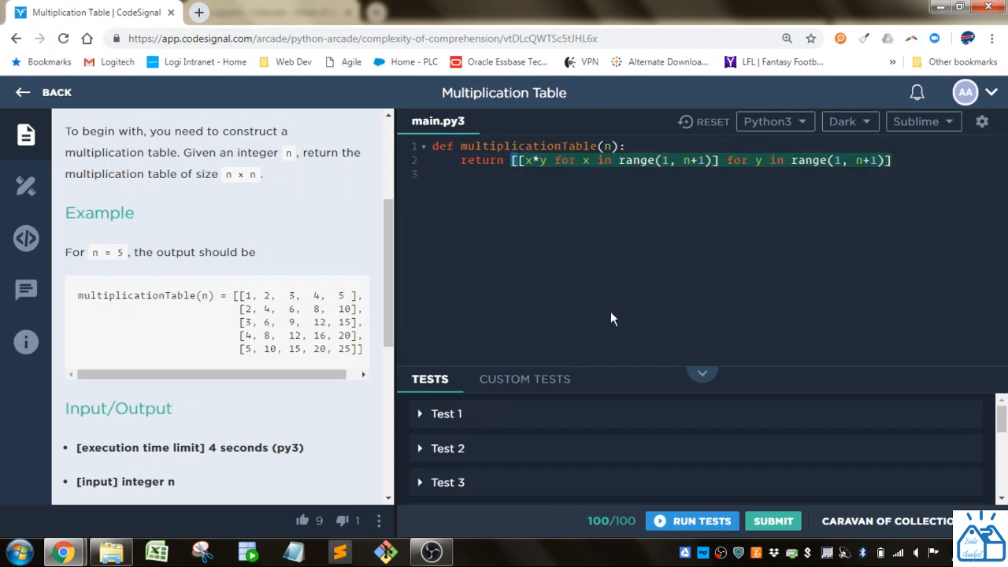
{"action": "mouse_move", "coordinate": [755, 319]}
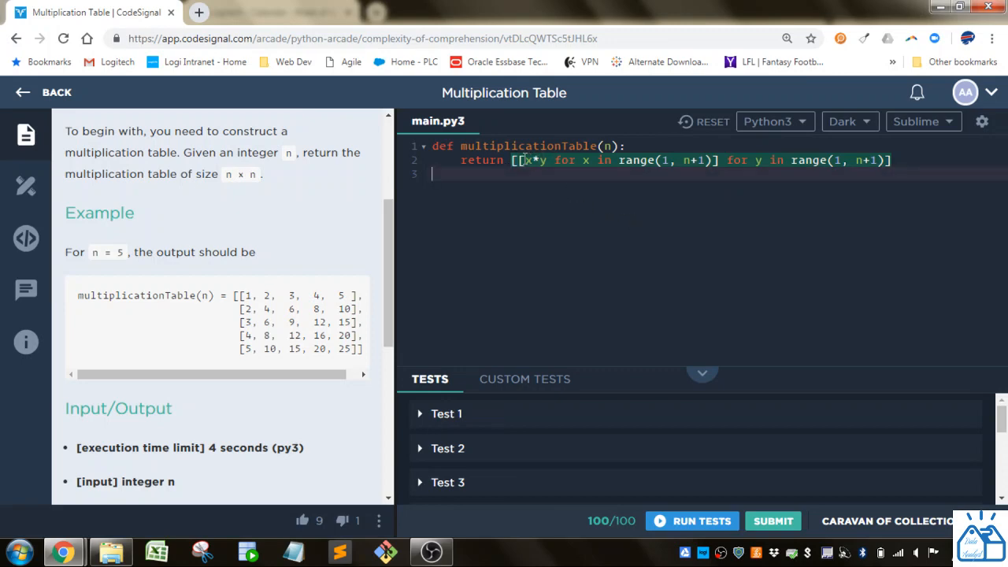
Trace the inner comprehension and its range(1, n+1) bound against the example's first row
{"action": "left_click_drag", "start_coordinate": [517, 160], "coordinate": [717, 160]}
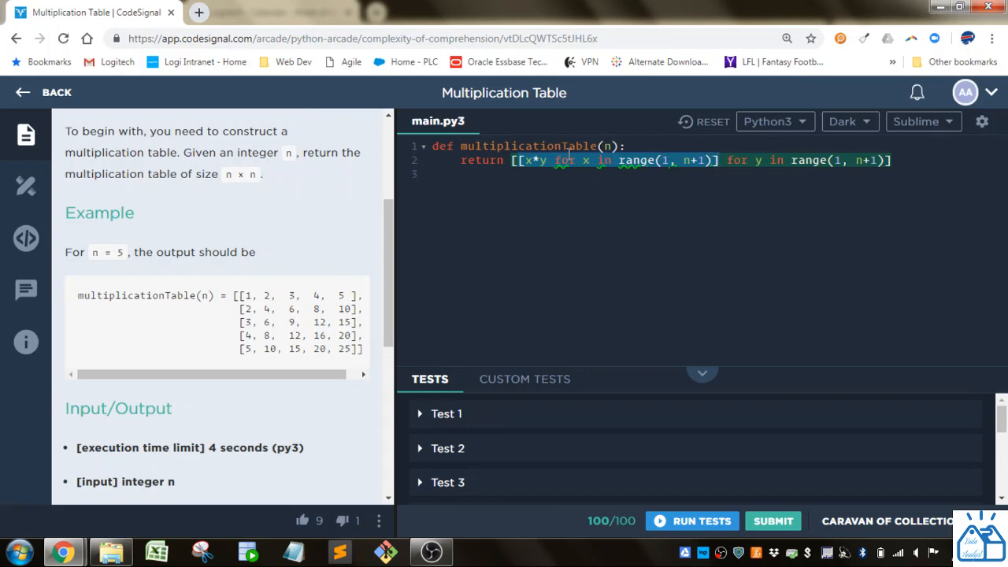
{"action": "mouse_move", "coordinate": [724, 211]}
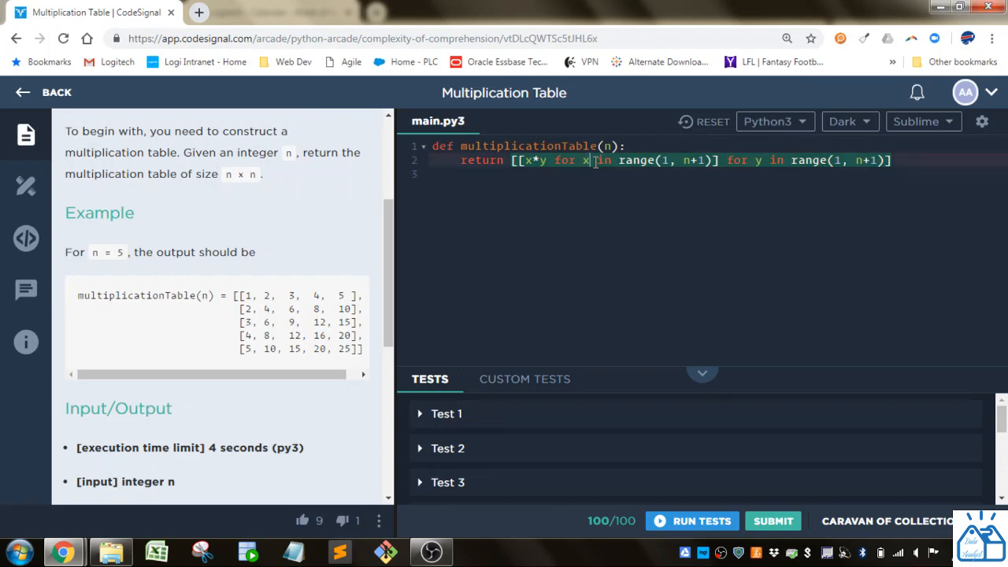
{"action": "mouse_move", "coordinate": [653, 197]}
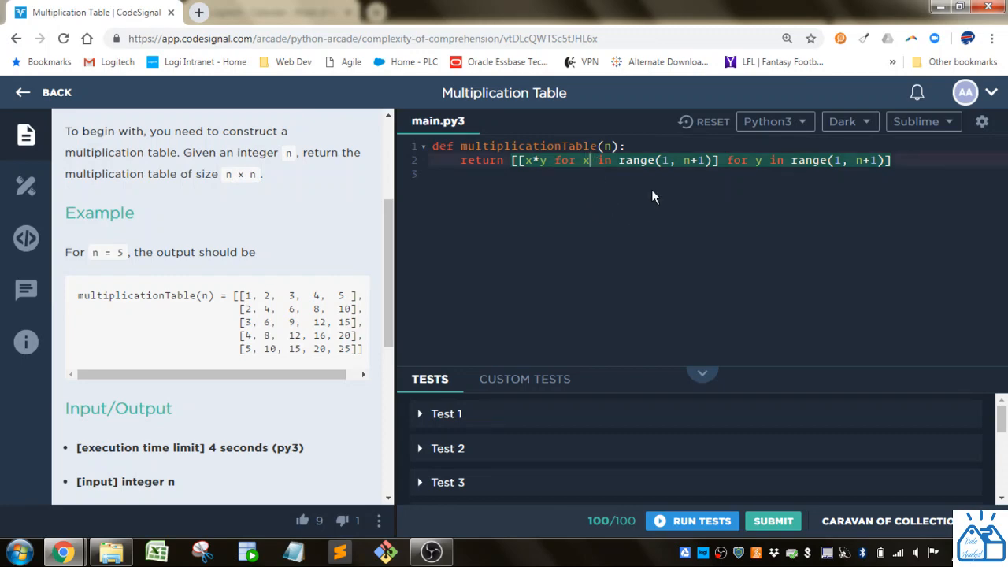
{"action": "left_click", "coordinate": [662, 160]}
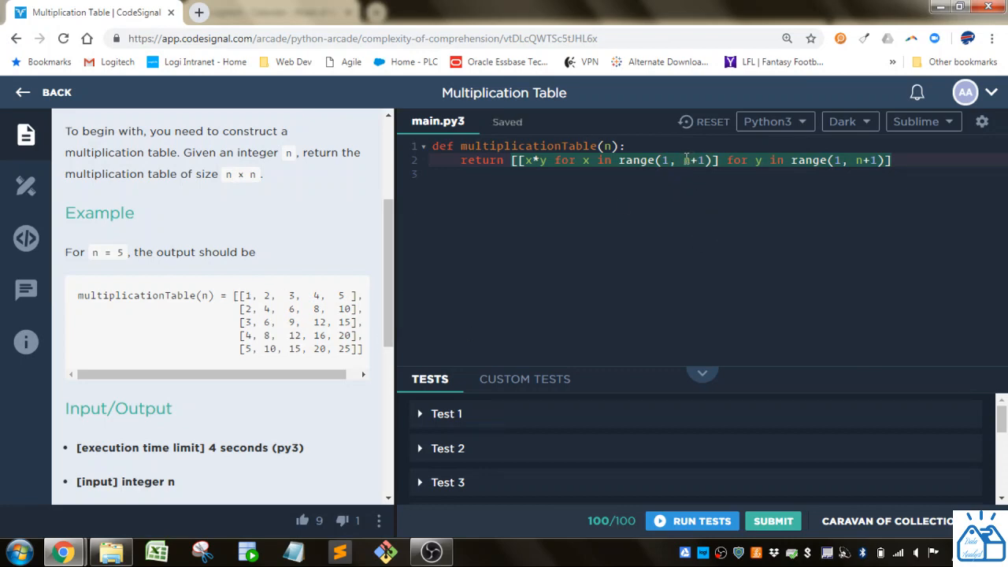
{"action": "double_click", "coordinate": [687, 160]}
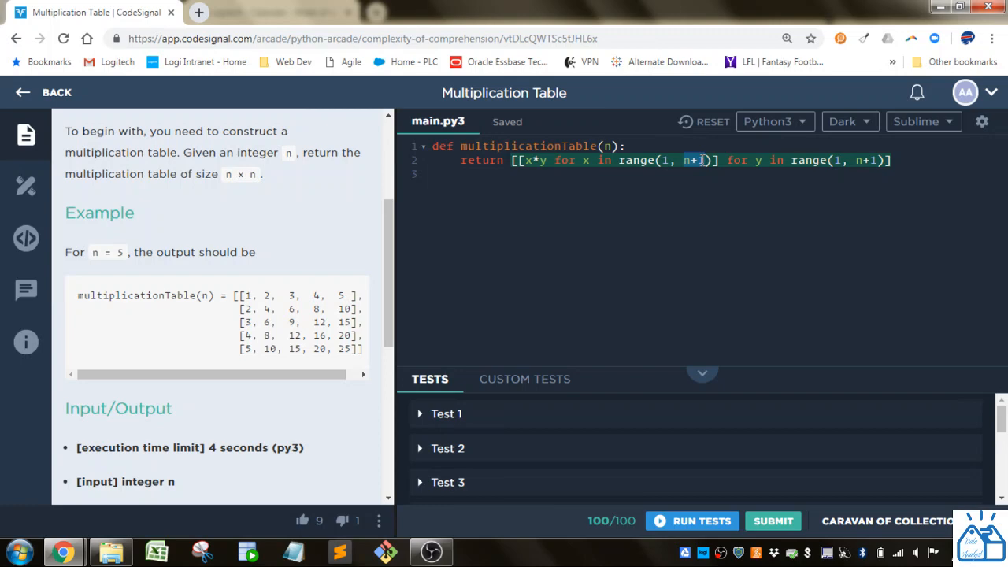
{"action": "double_click", "coordinate": [118, 252]}
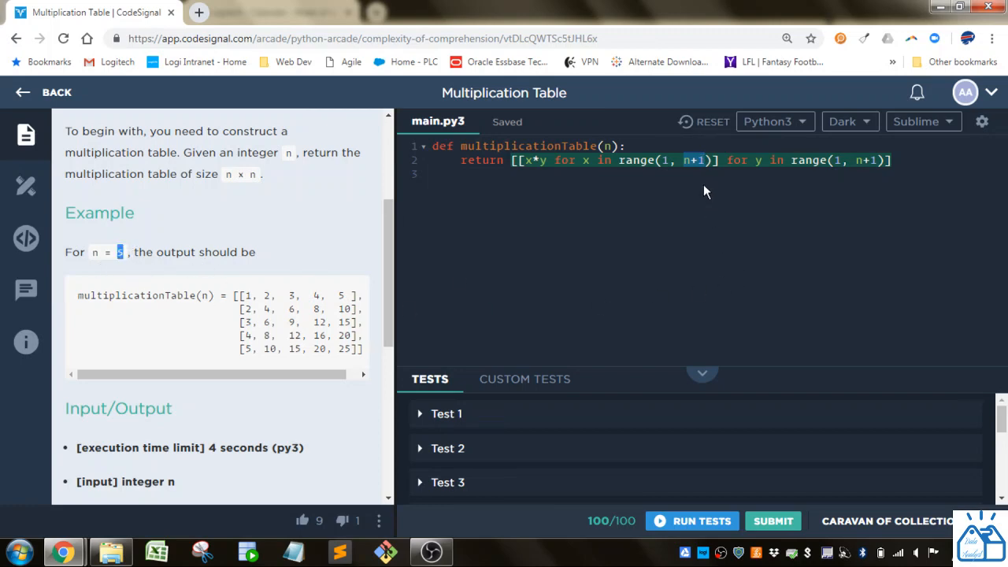
{"action": "mouse_move", "coordinate": [236, 273]}
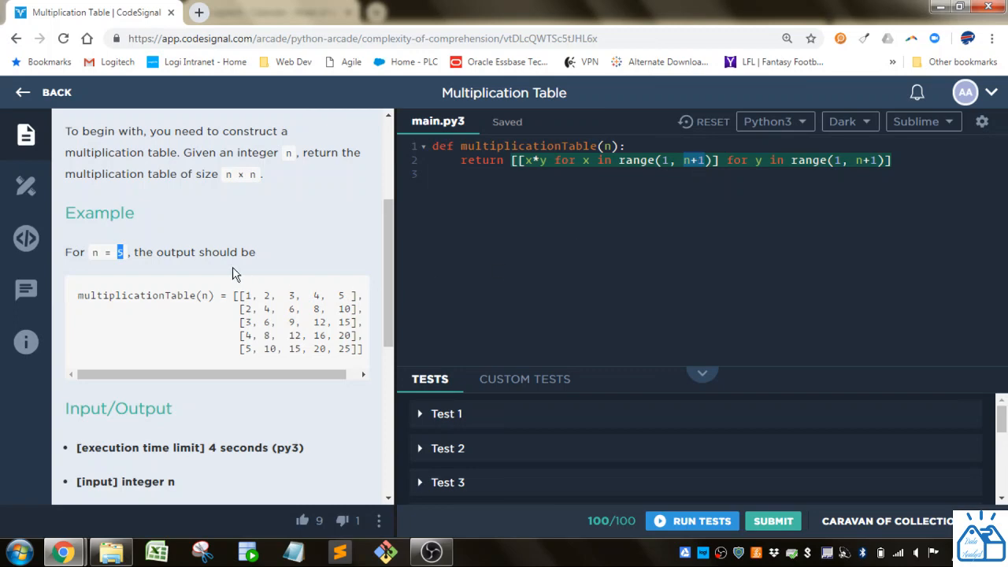
{"action": "left_click_drag", "start_coordinate": [244, 295], "coordinate": [342, 296]}
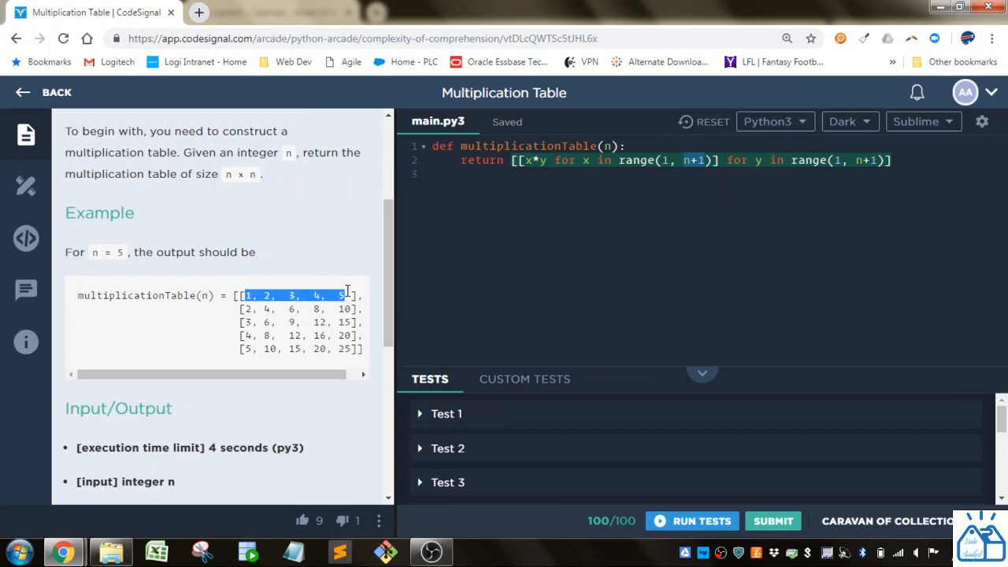
{"action": "mouse_move", "coordinate": [709, 211]}
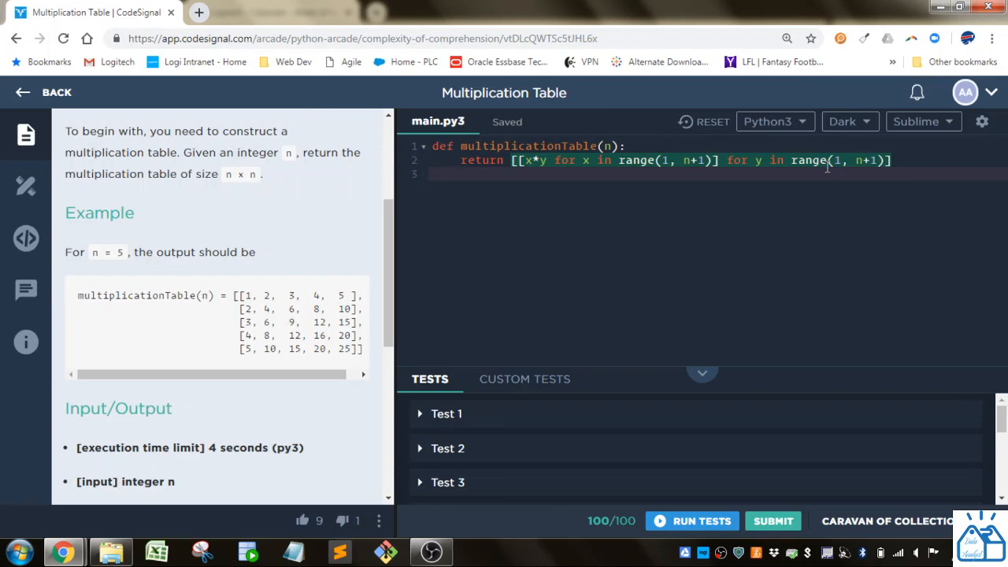
{"action": "double_click", "coordinate": [839, 160]}
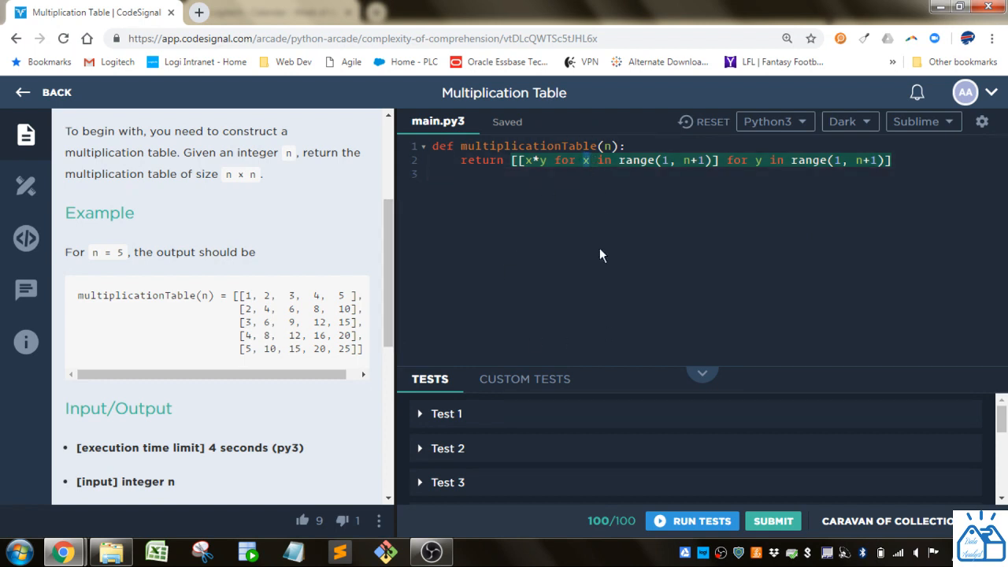
{"action": "mouse_move", "coordinate": [210, 293]}
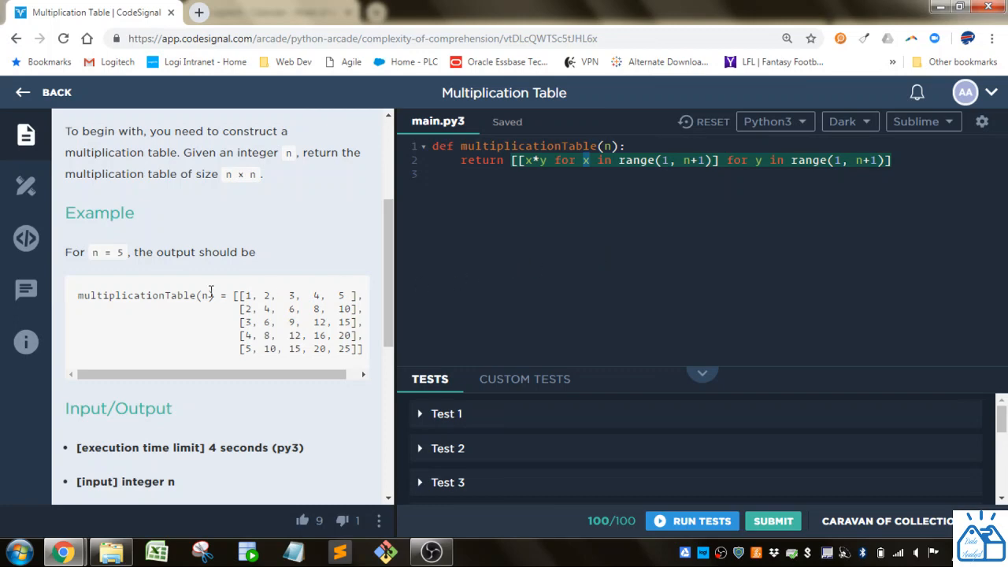
{"action": "mouse_move", "coordinate": [266, 295]}
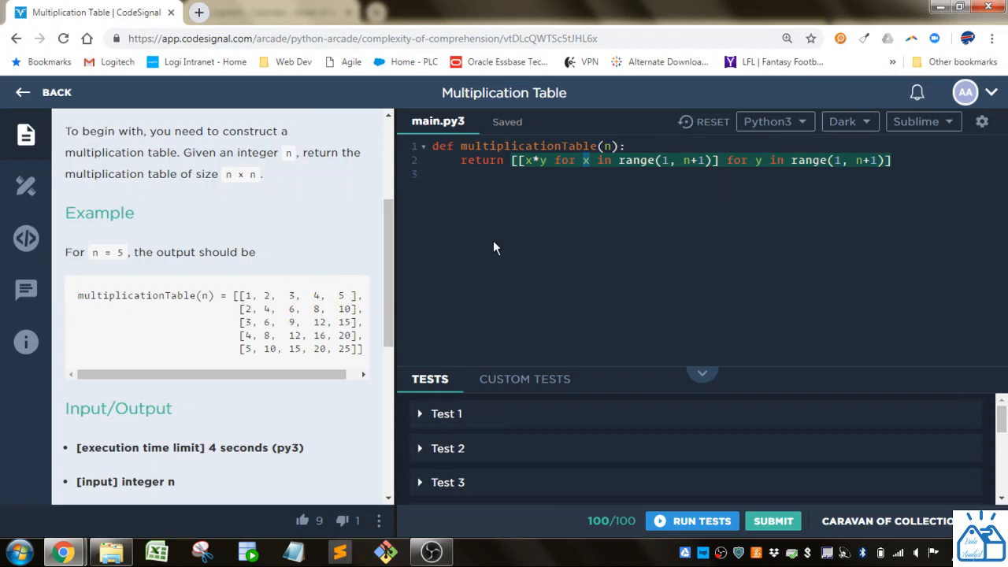
{"action": "mouse_move", "coordinate": [246, 309]}
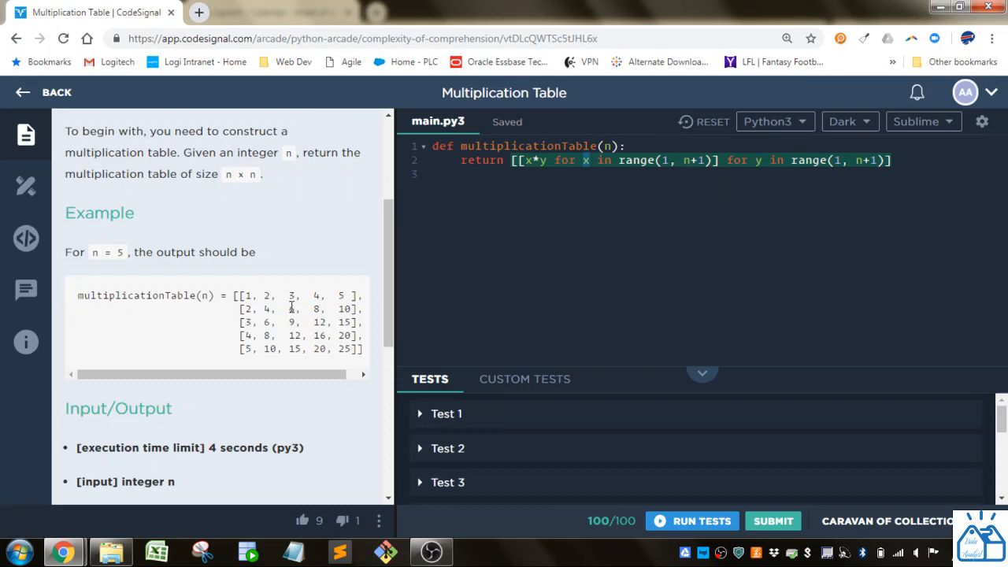
{"action": "mouse_move", "coordinate": [402, 339]}
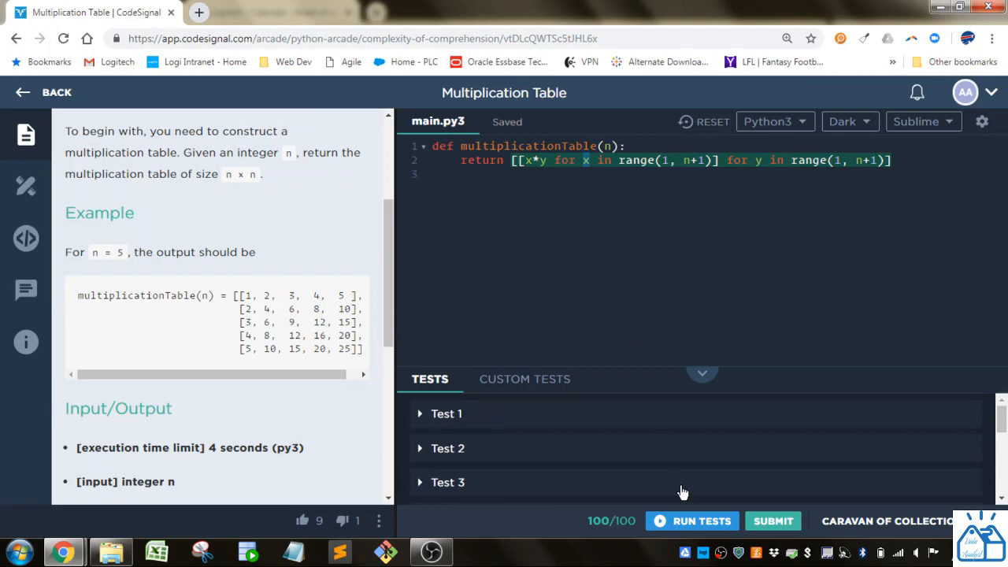
Run the sample tests for 5/5 passing and expand Test 3's n = 4 input and output
{"action": "left_click", "coordinate": [691, 521]}
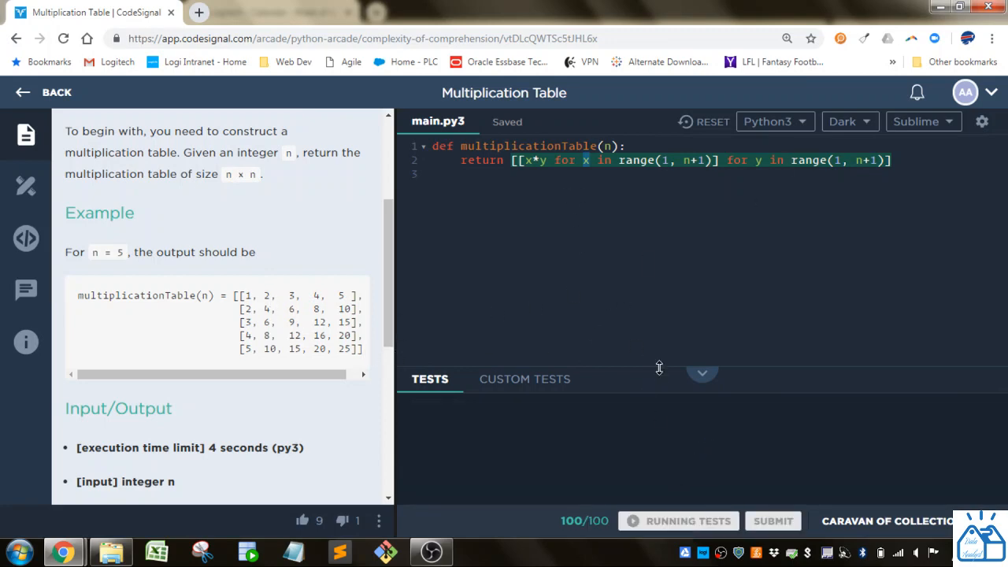
{"action": "left_click", "coordinate": [687, 521]}
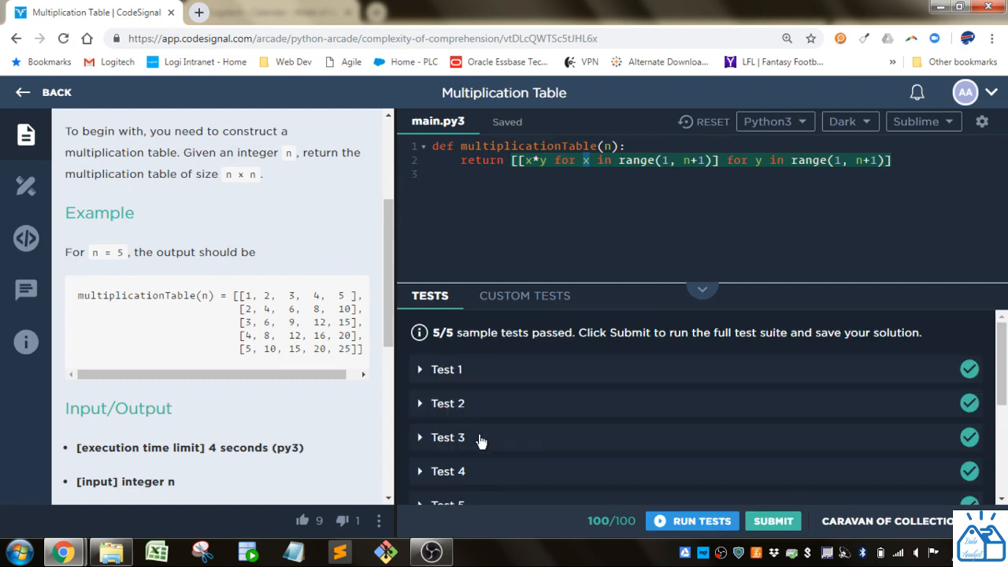
{"action": "left_click", "coordinate": [447, 438]}
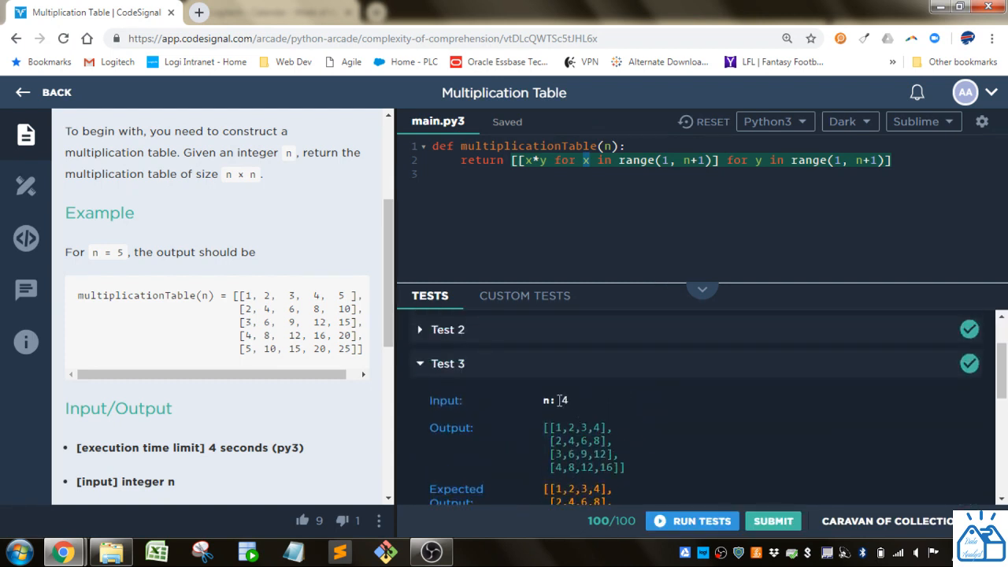